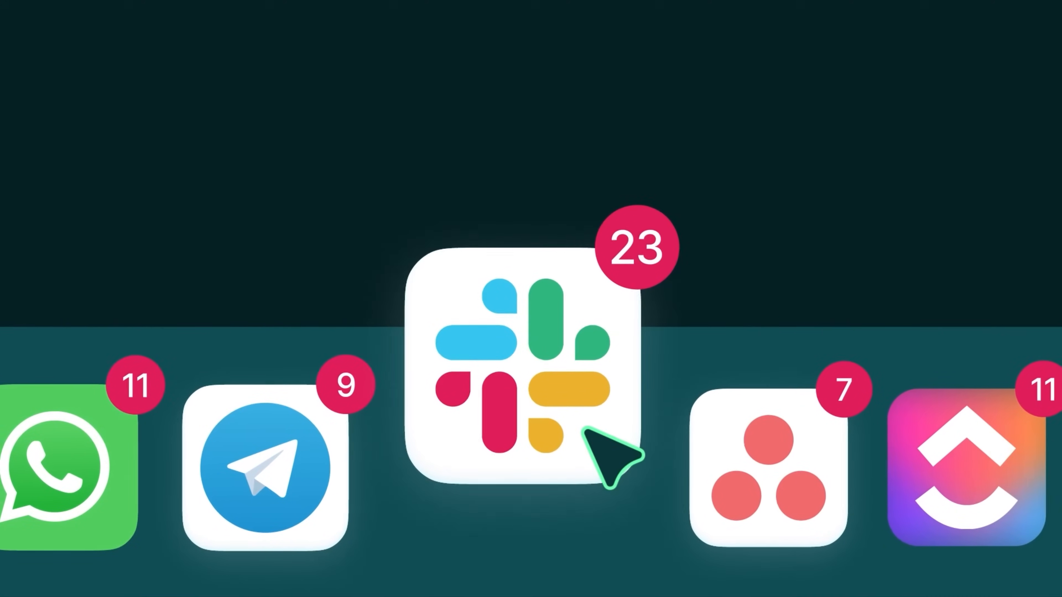
{"action": "left_click", "coordinate": [530, 369]}
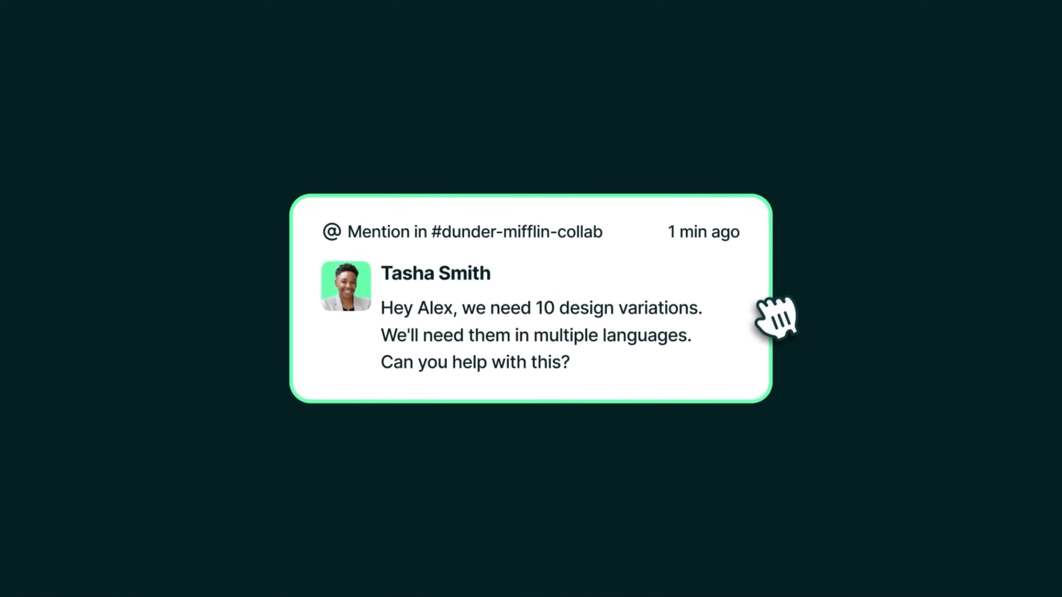